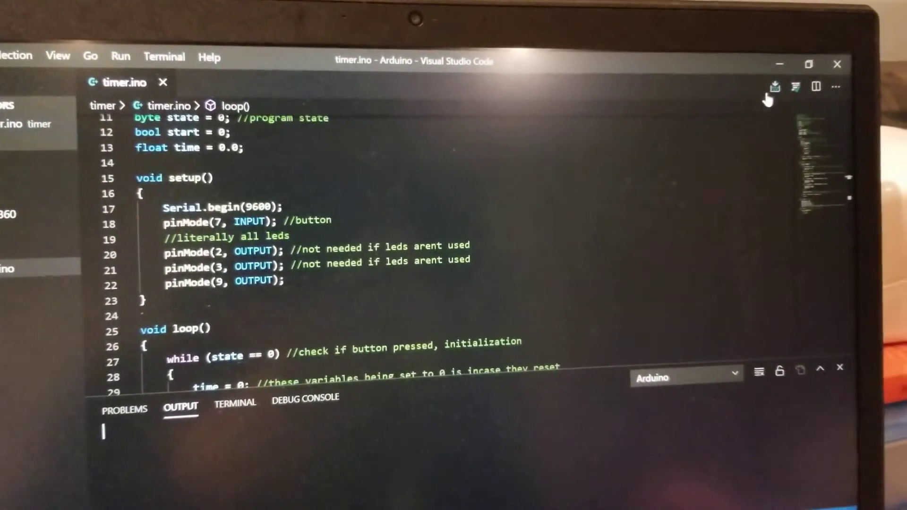
- Upload the timer.ino sketch to the Arduino Uno board
left_click(774, 86)
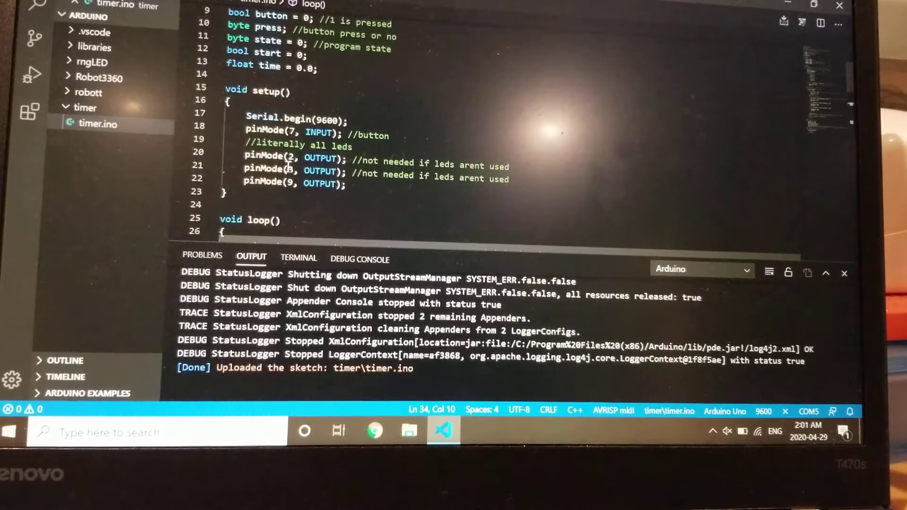
scroll("down", 3)
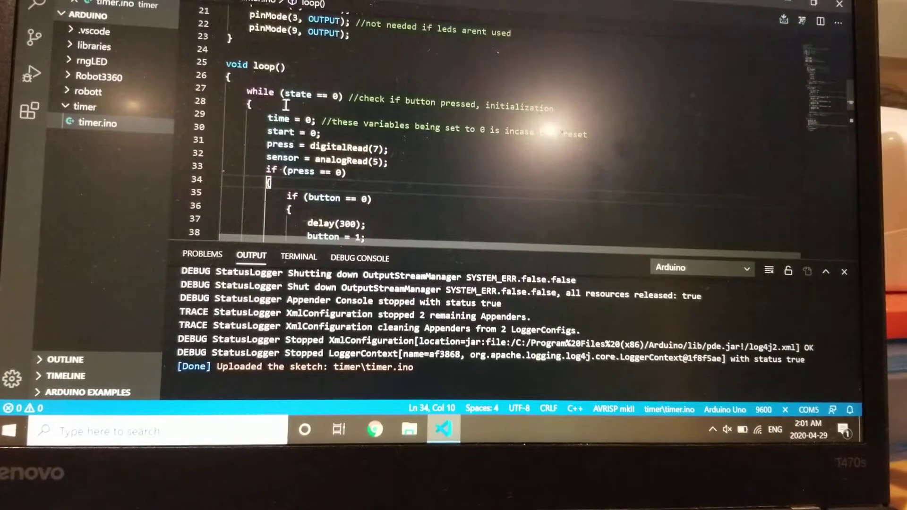
scroll("down", 3)
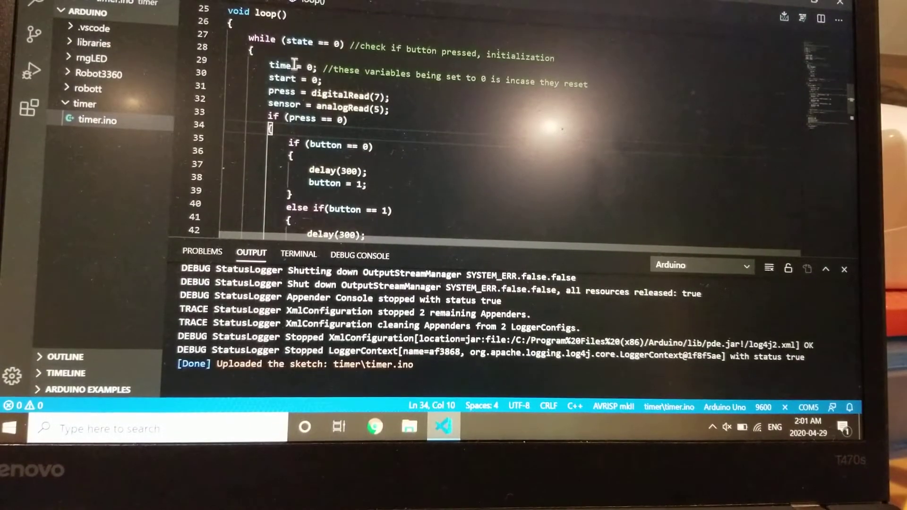
scroll("down", 3)
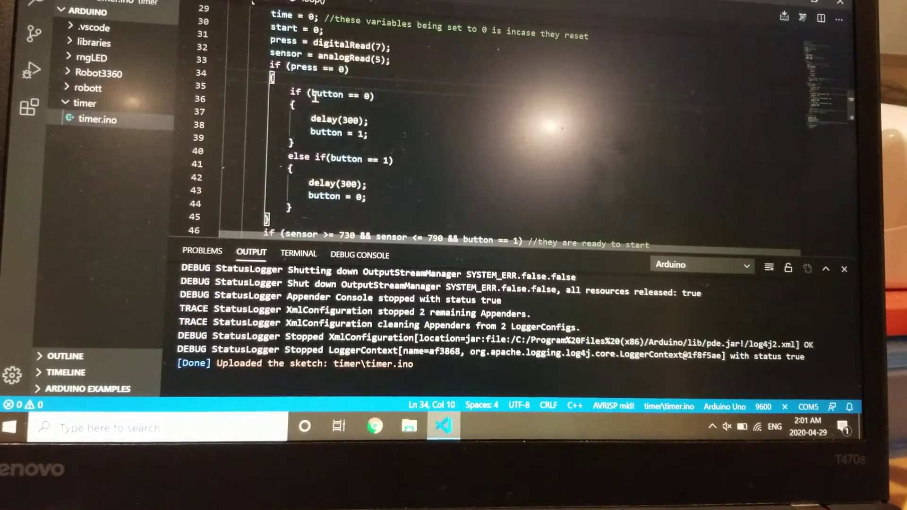
scroll("down", 3)
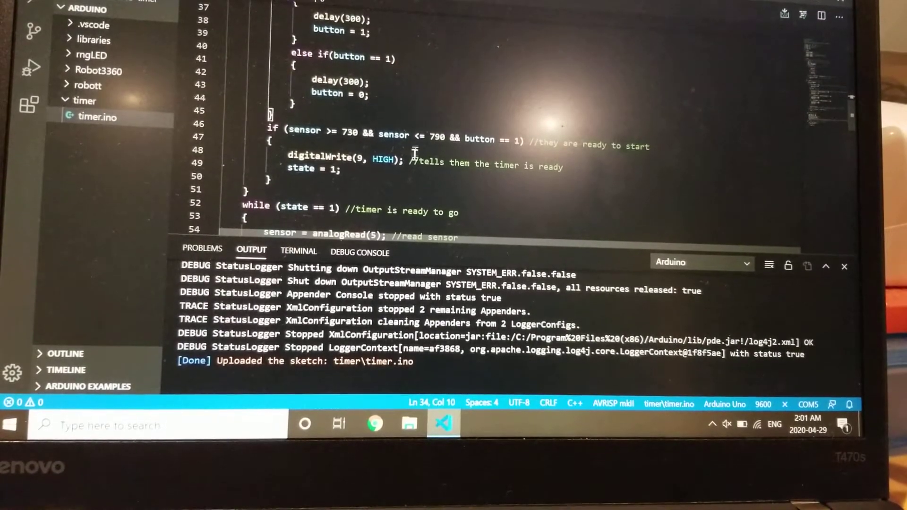
scroll("down", 3)
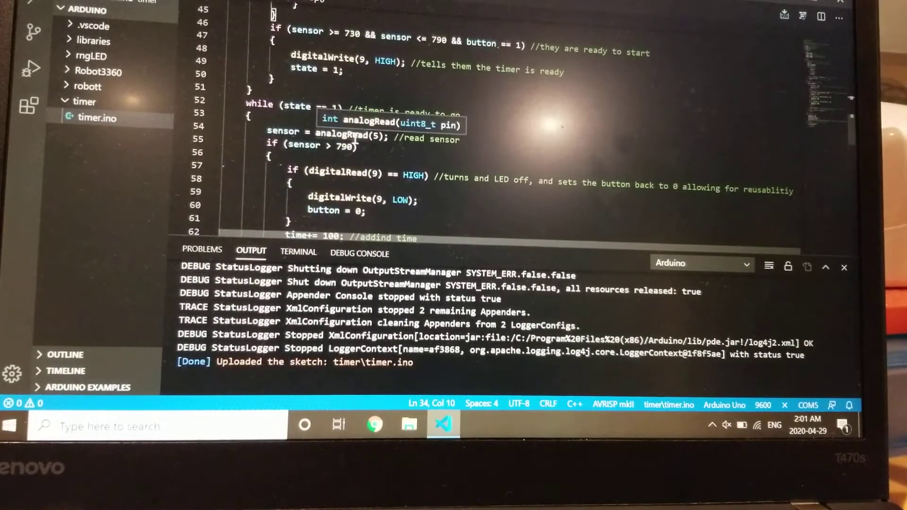
scroll("down", 3)
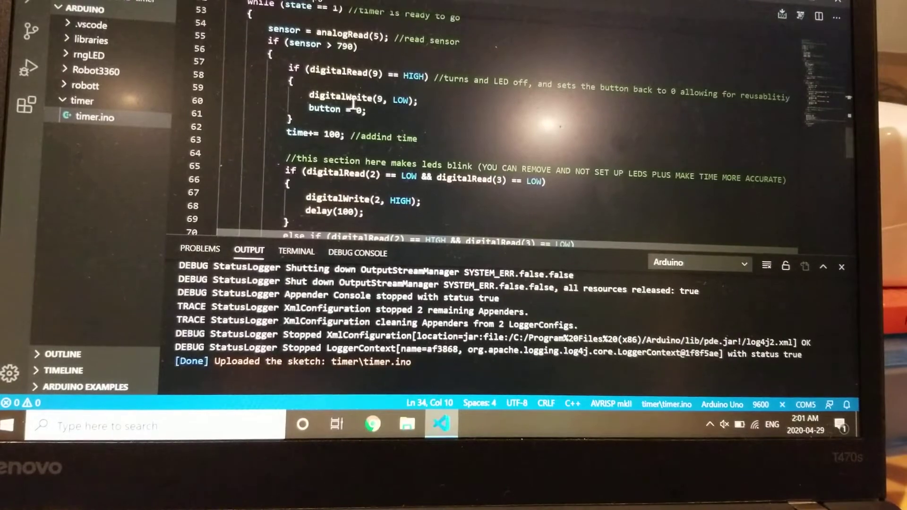
scroll("down", 3)
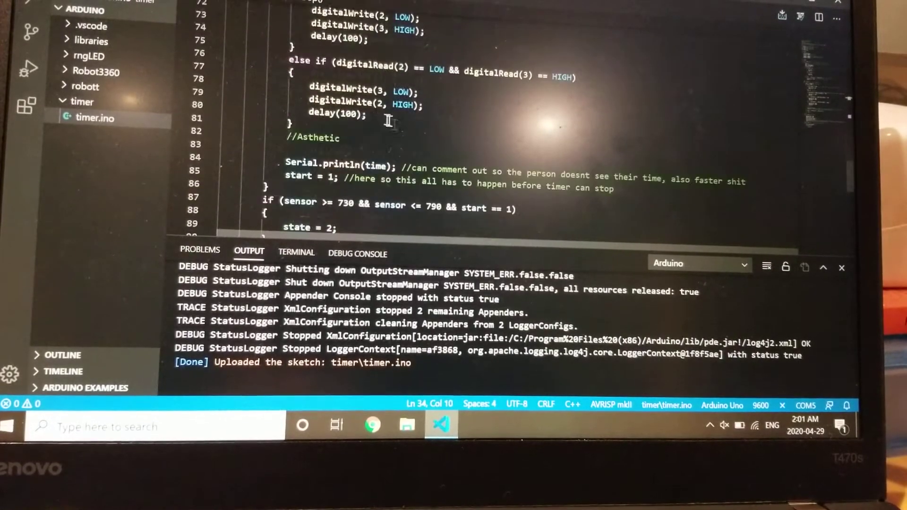
scroll("down", 3)
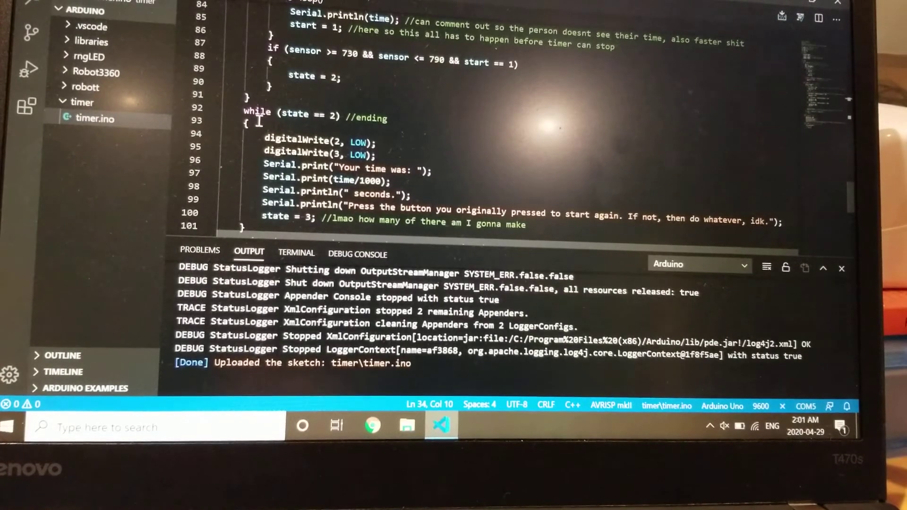
scroll("down", 3)
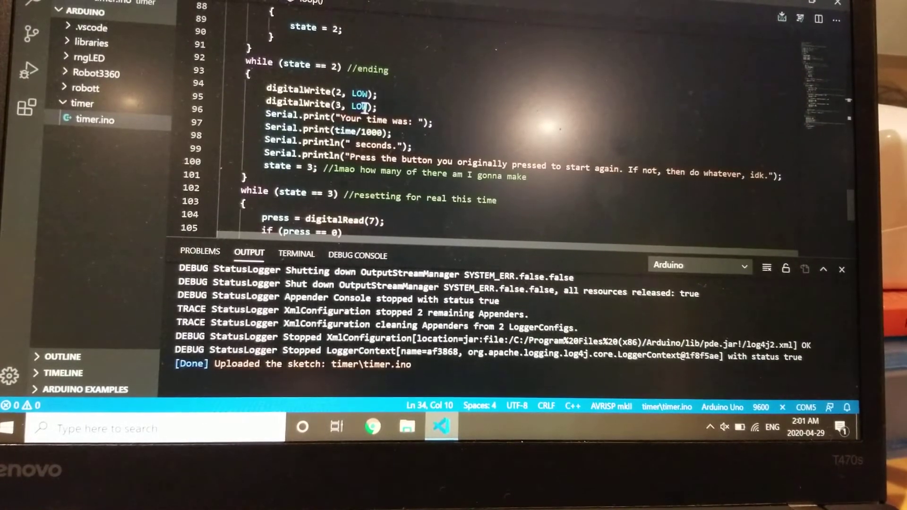